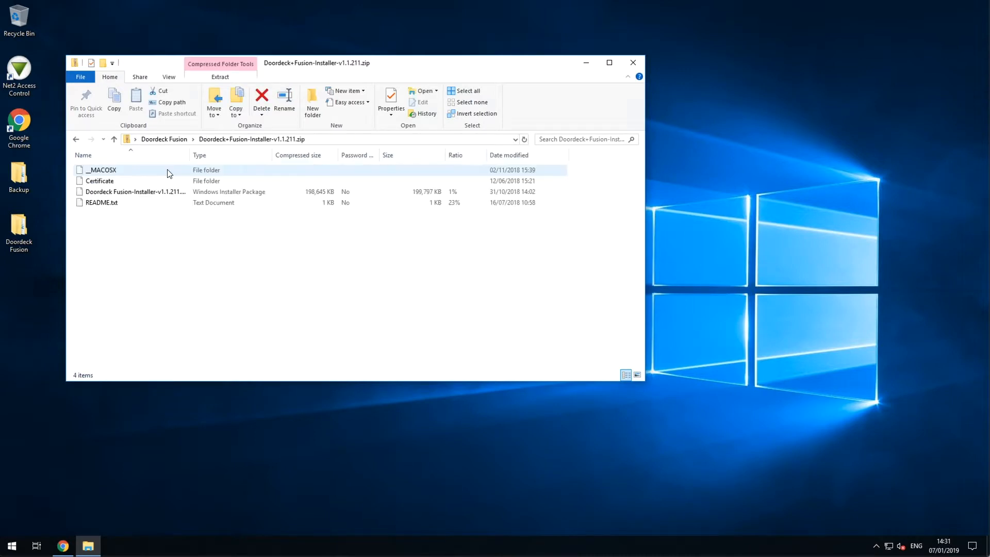
Run the Doordeck Fusion installer, accepting the license terms and approving the UAC prompt.
{"action": "left_click", "coordinate": [134, 192]}
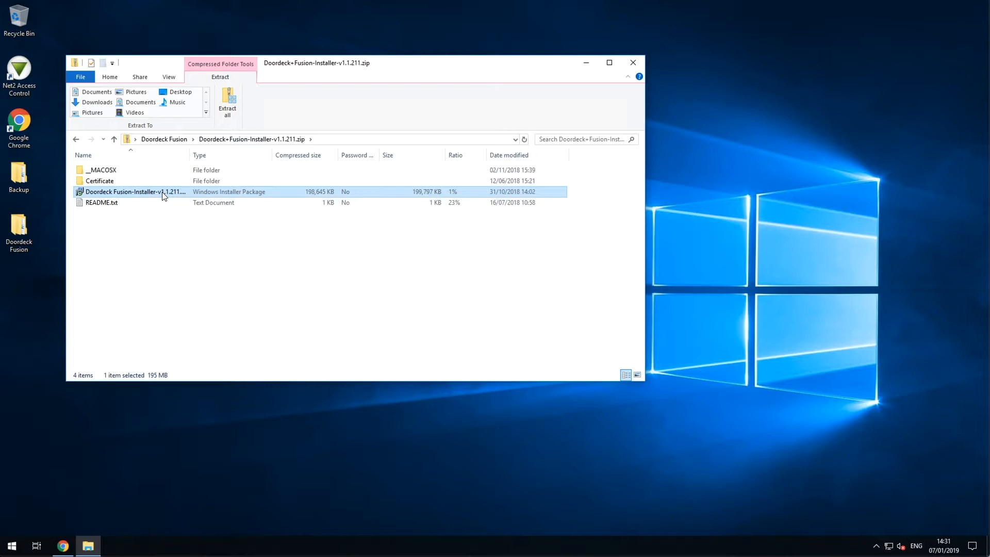
{"action": "double_click", "coordinate": [134, 191]}
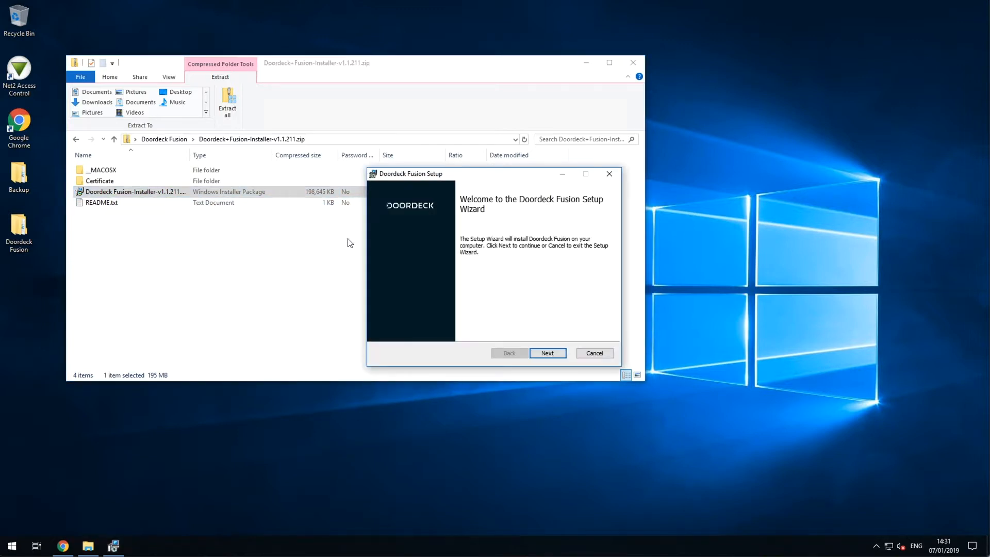
{"action": "left_click", "coordinate": [547, 353]}
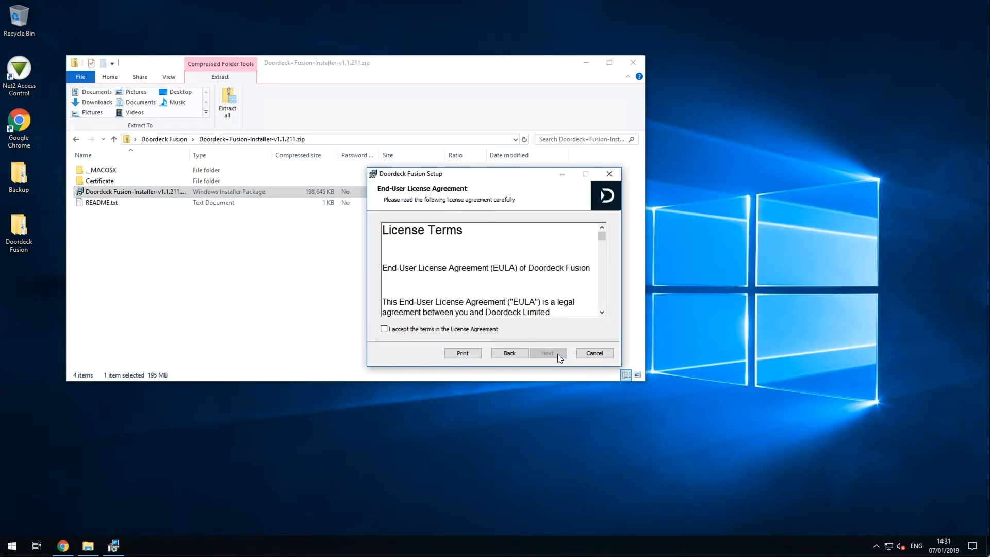
{"action": "left_click", "coordinate": [384, 329]}
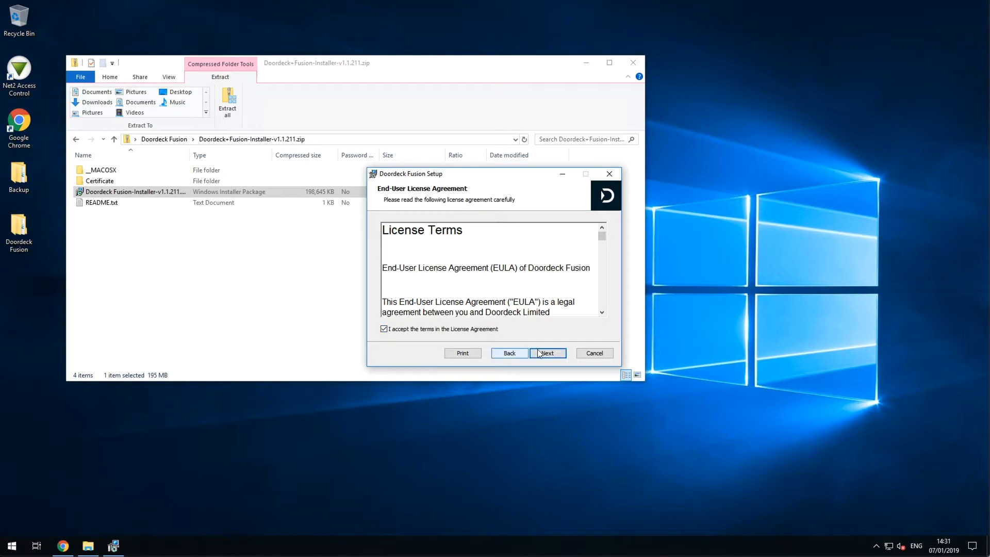
{"action": "left_click", "coordinate": [546, 352]}
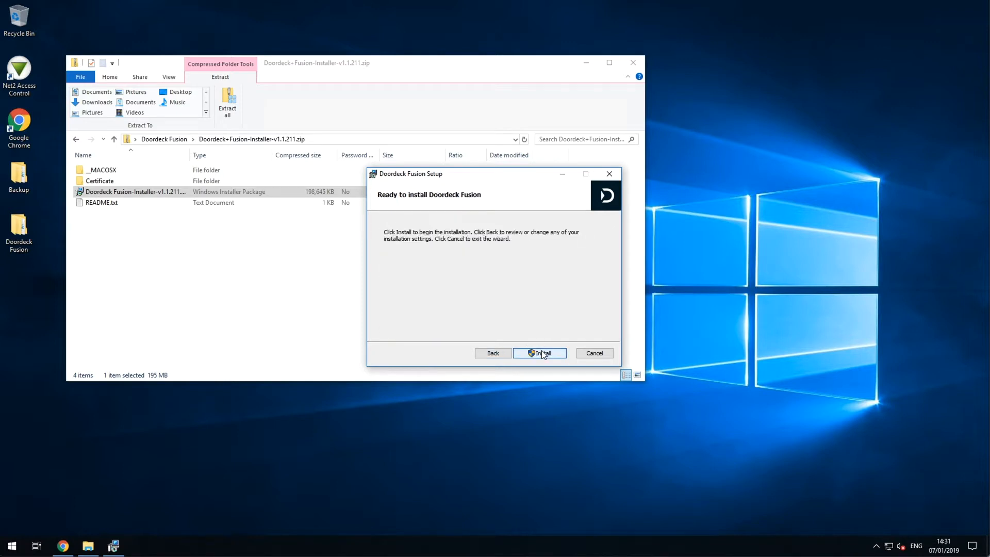
{"action": "left_click", "coordinate": [540, 352]}
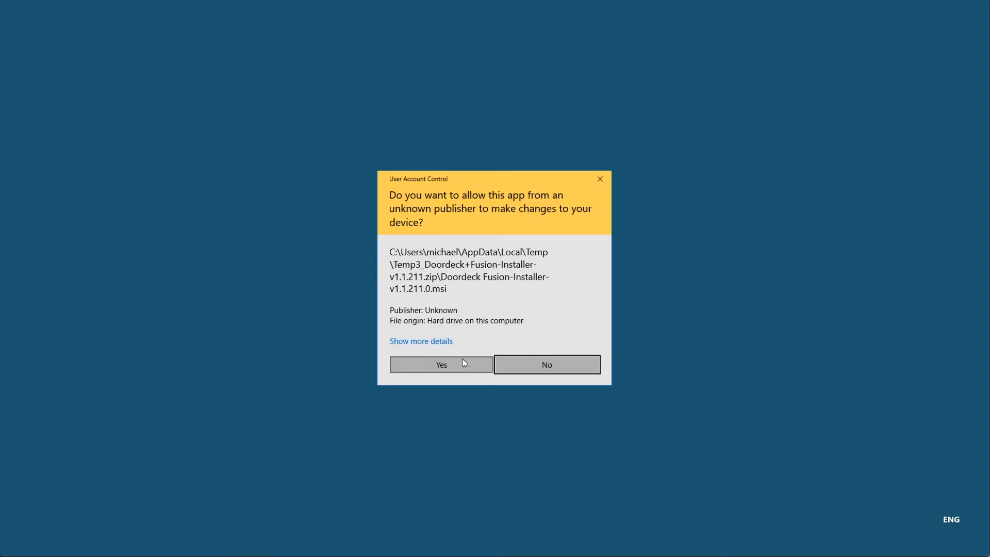
{"action": "left_click", "coordinate": [441, 365]}
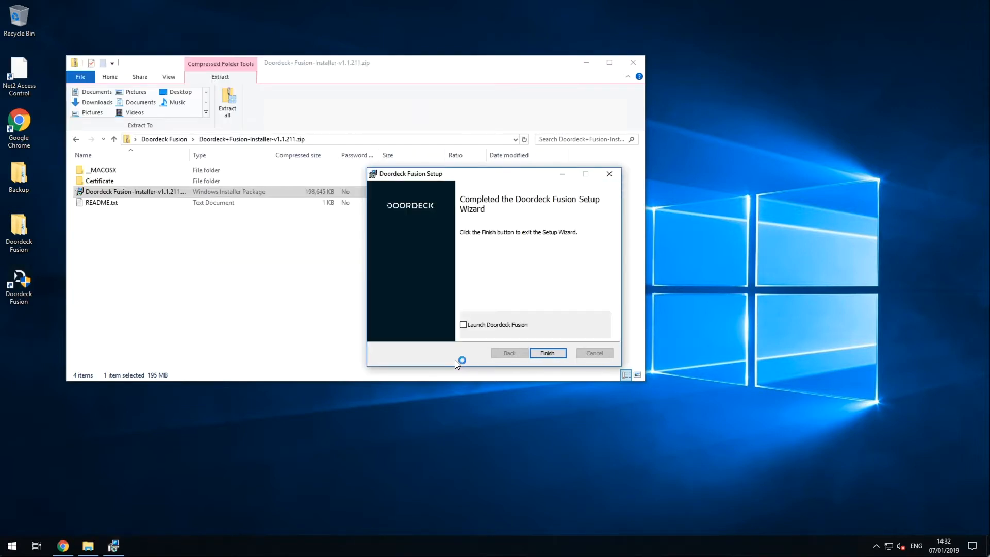
{"action": "mouse_move", "coordinate": [456, 364]}
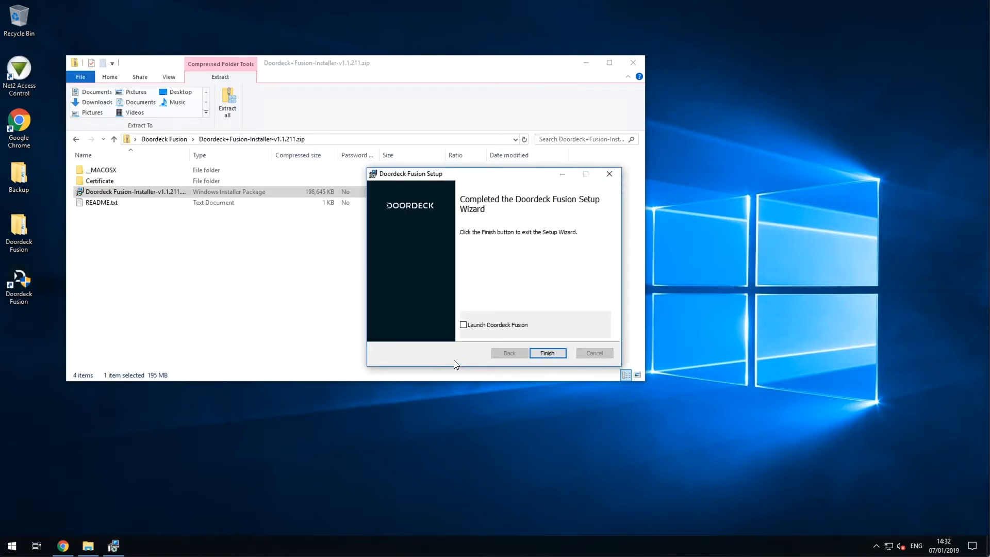
Finish setup with 'Launch Doordeck Fusion' ticked and approve the configurator's permission prompt.
{"action": "left_click", "coordinate": [464, 324]}
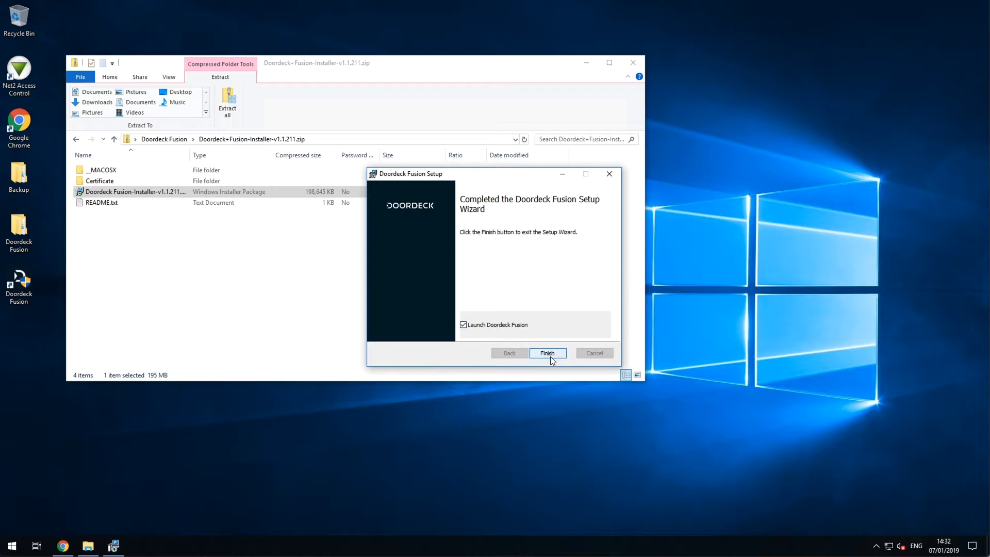
{"action": "left_click", "coordinate": [546, 353]}
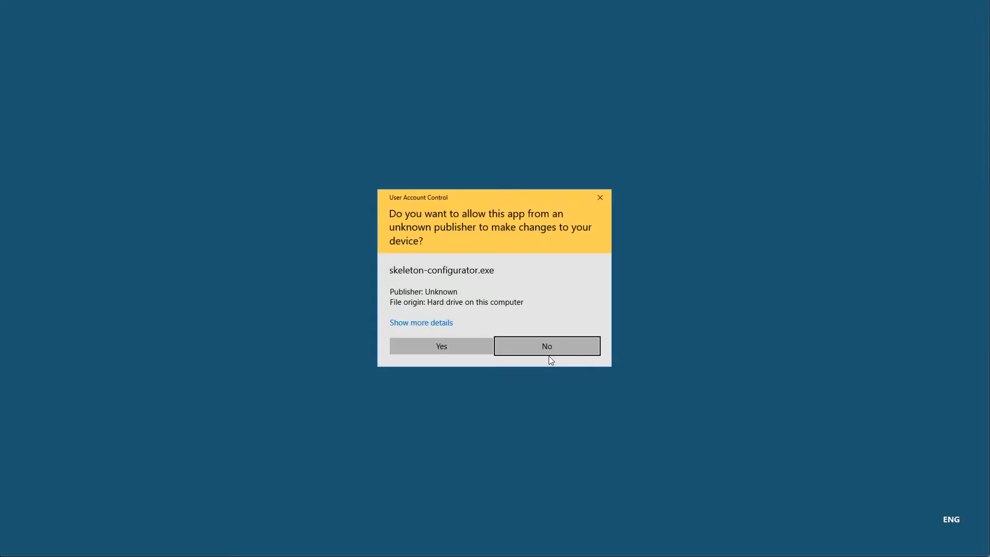
{"action": "left_click", "coordinate": [546, 346]}
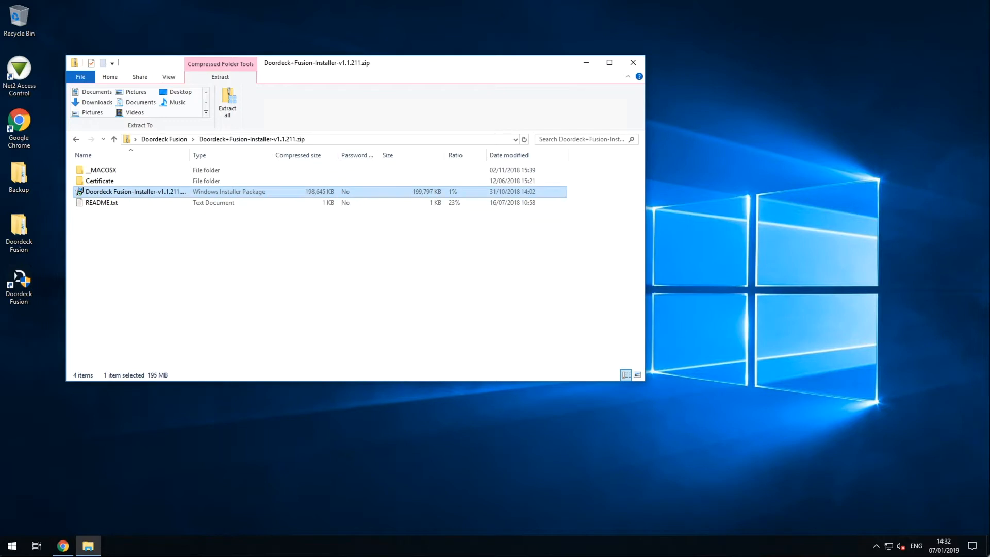
{"action": "double_click", "coordinate": [134, 191]}
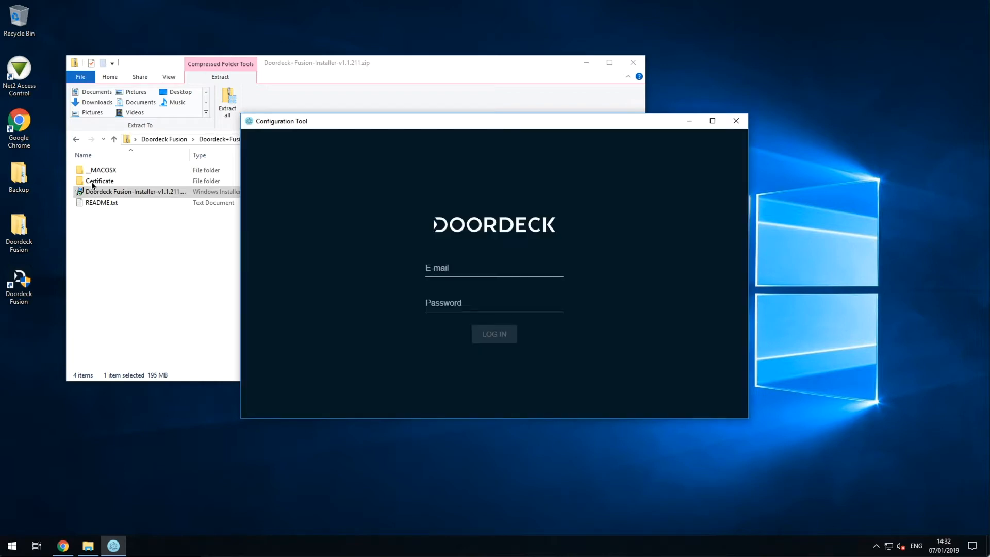
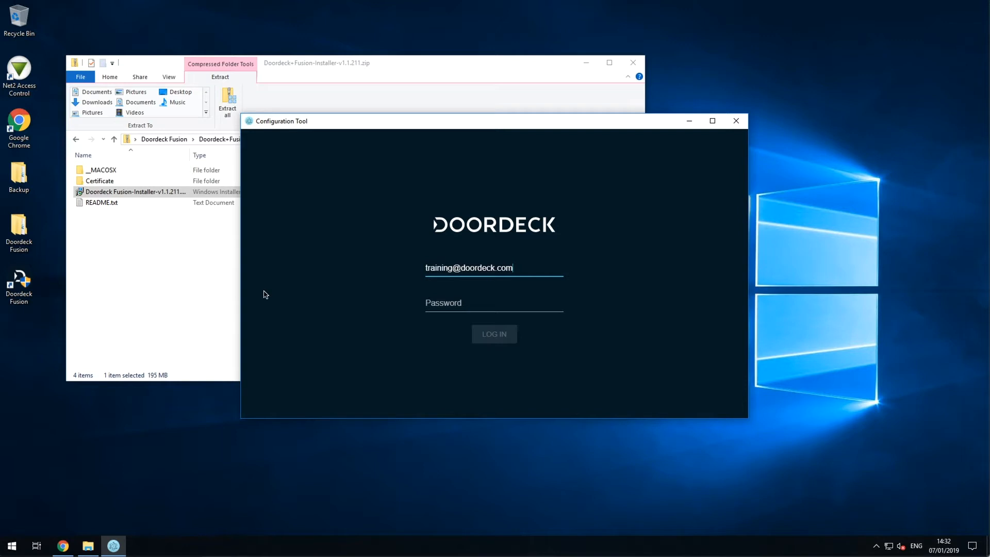
{"action": "left_click", "coordinate": [494, 303]}
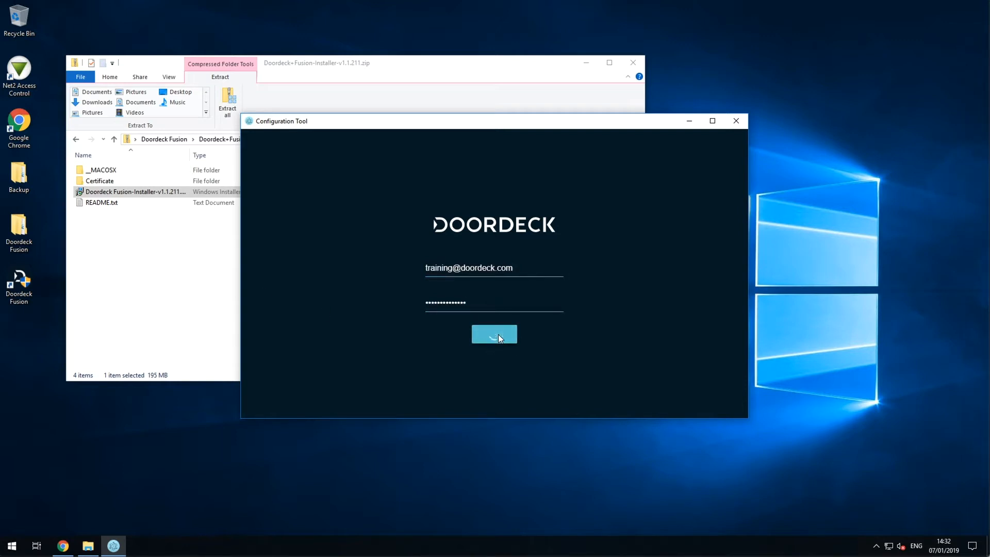
{"action": "left_click", "coordinate": [494, 334]}
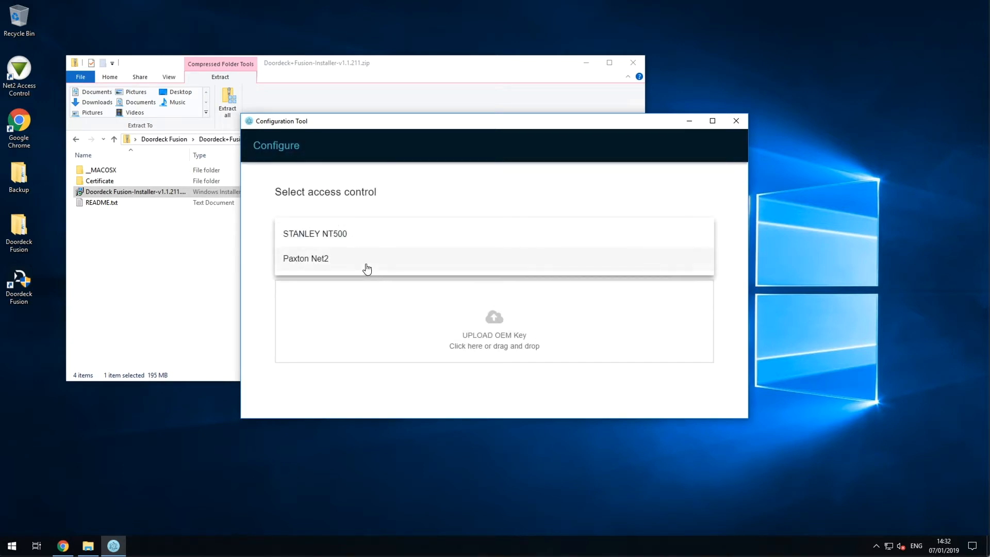
Select Paxton Net2 as the access control system and continue to its controller list.
{"action": "left_click", "coordinate": [305, 259]}
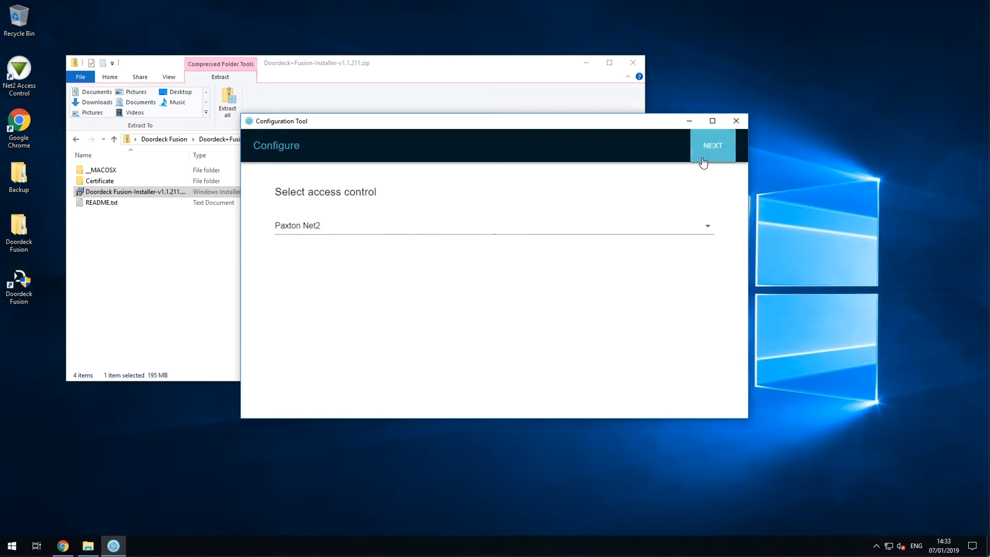
{"action": "left_click", "coordinate": [712, 145]}
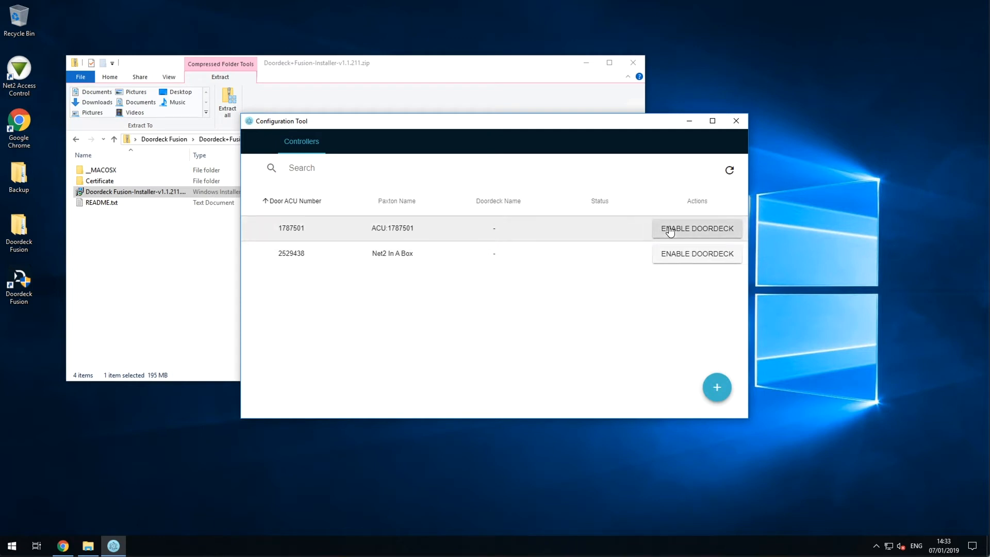
Enable controller 1787501 as 'My Doordeck Door (1787501)' on the Paxton Training site.
{"action": "left_click", "coordinate": [696, 227]}
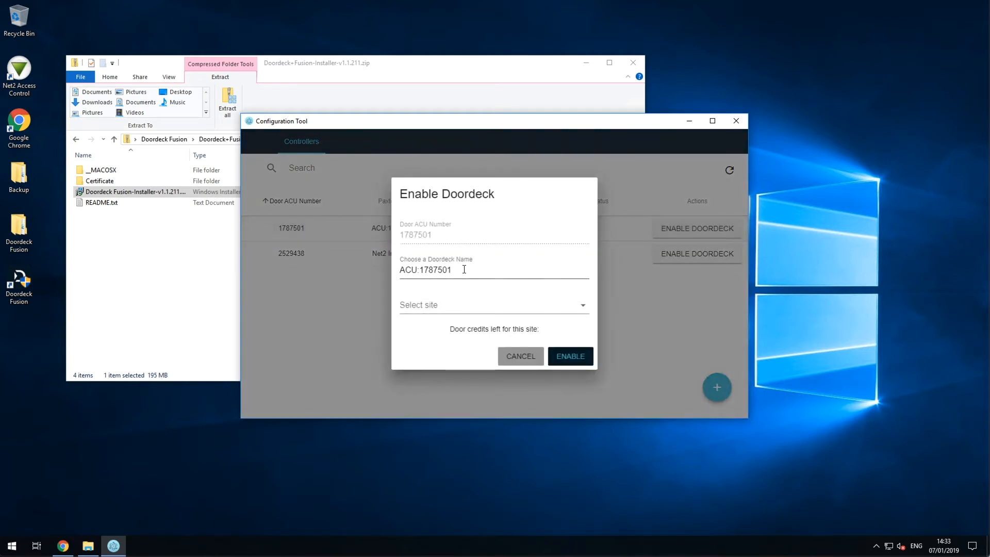
{"action": "double_click", "coordinate": [408, 270]}
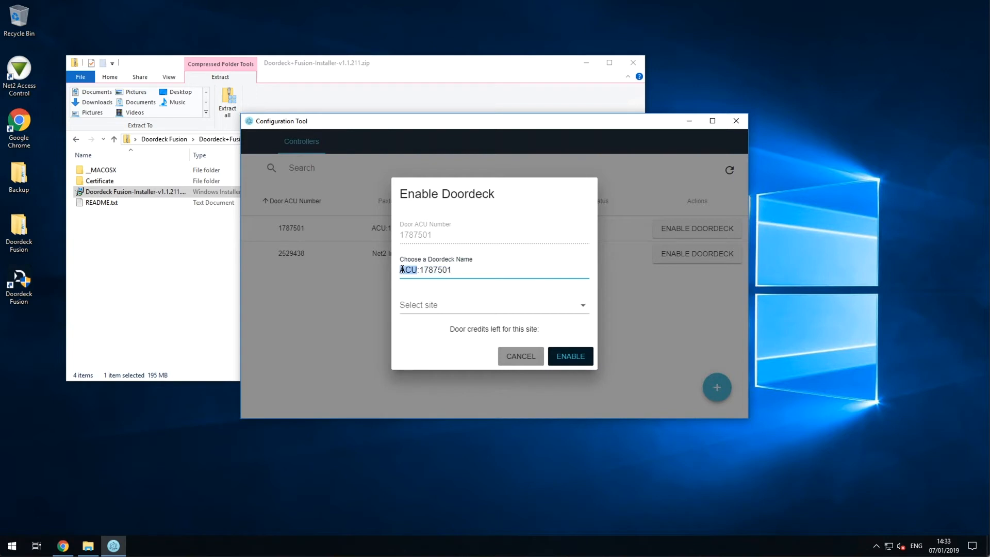
{"action": "type", "text": "My Doordeck Door"}
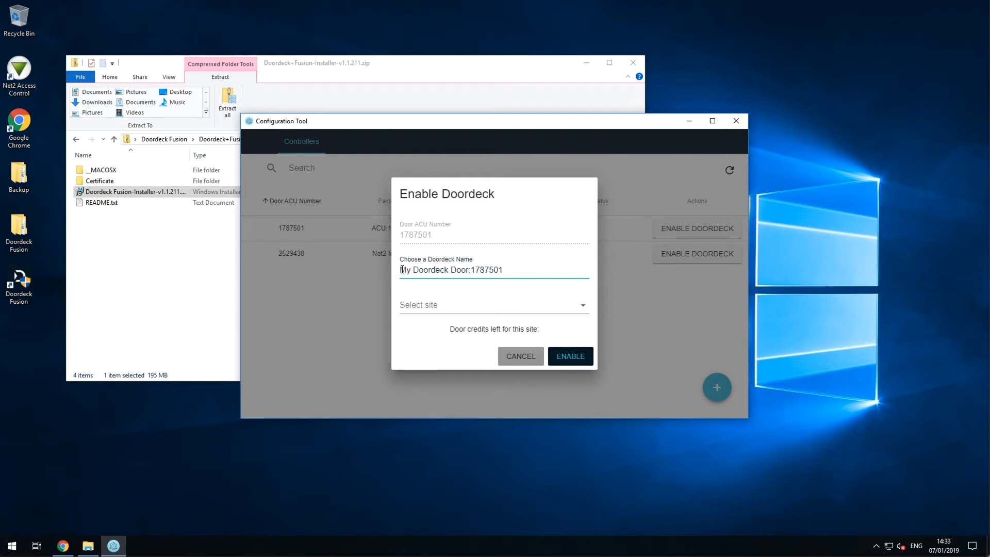
{"action": "type", "text": "("}
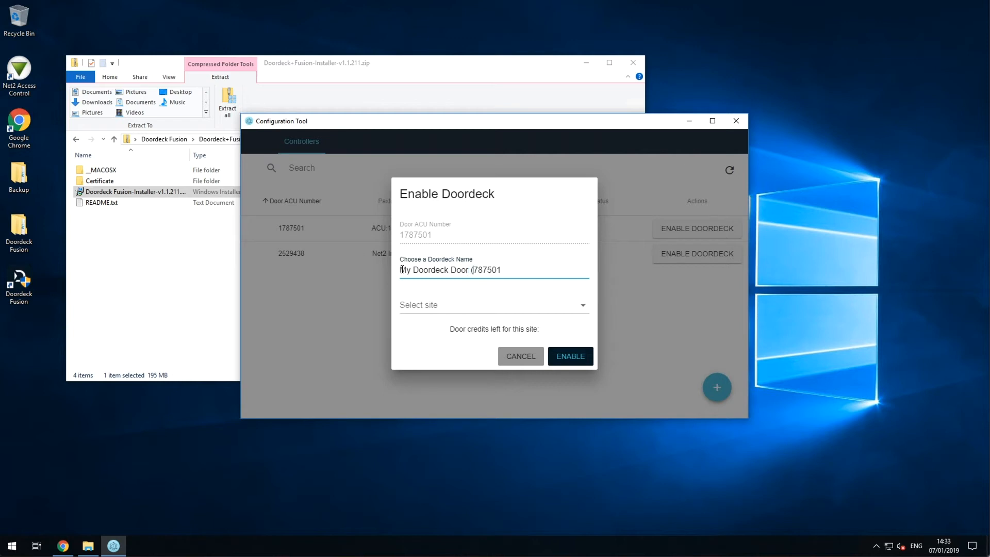
{"action": "type", "text": "1)"}
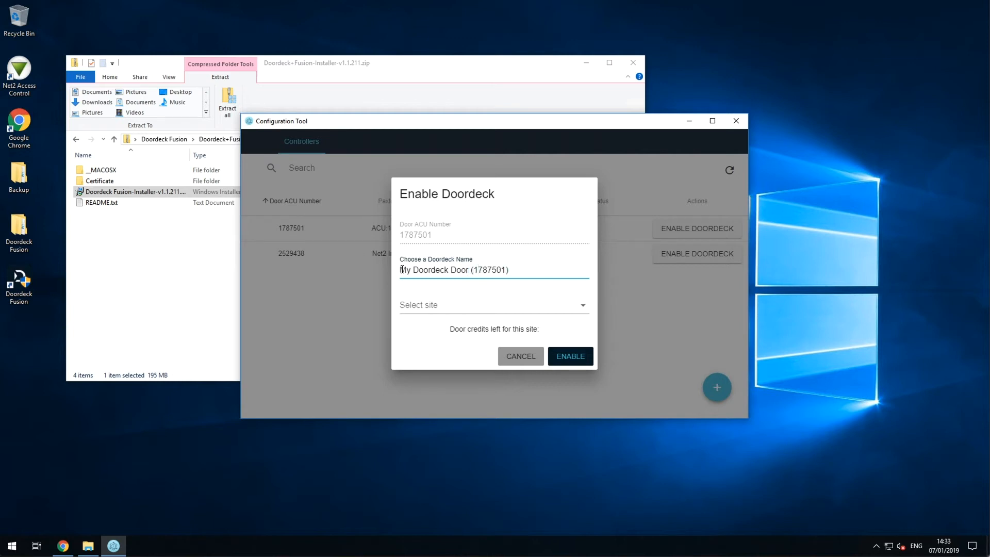
{"action": "left_click", "coordinate": [495, 305]}
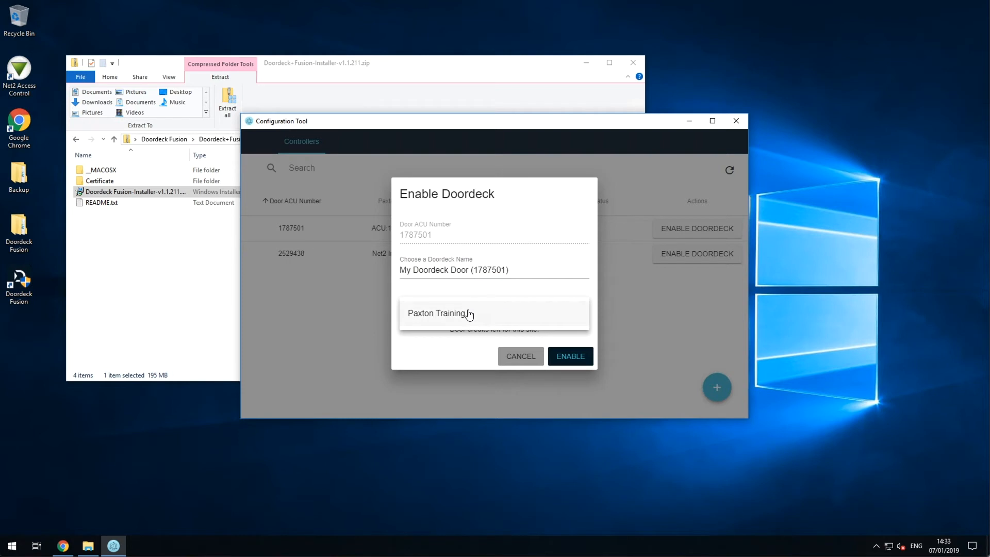
{"action": "left_click", "coordinate": [440, 313]}
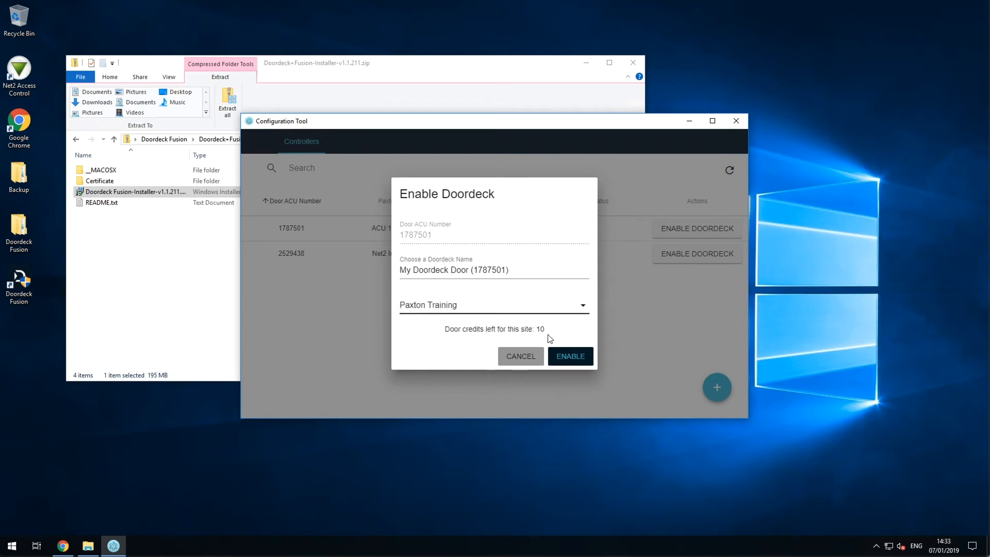
{"action": "left_click", "coordinate": [569, 355]}
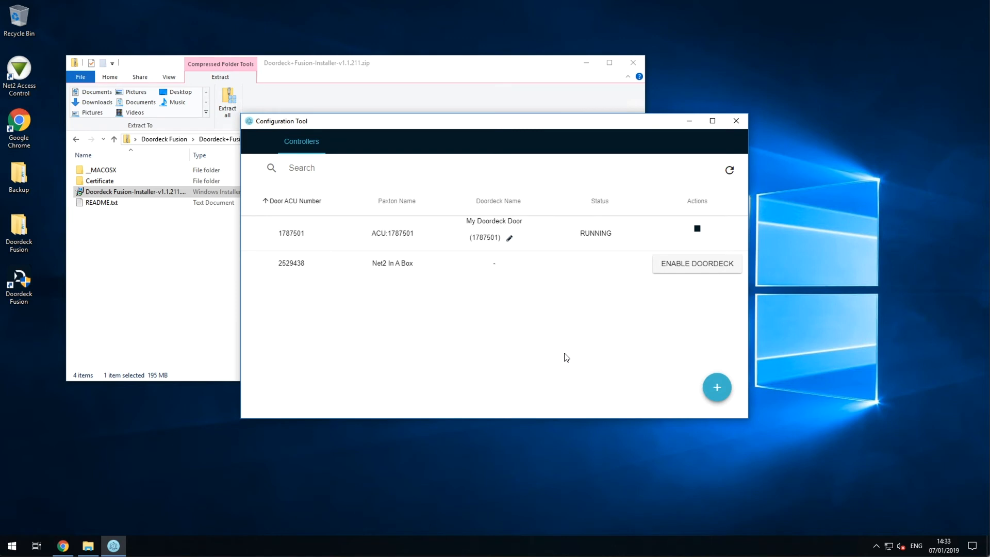
{"action": "mouse_move", "coordinate": [648, 284]}
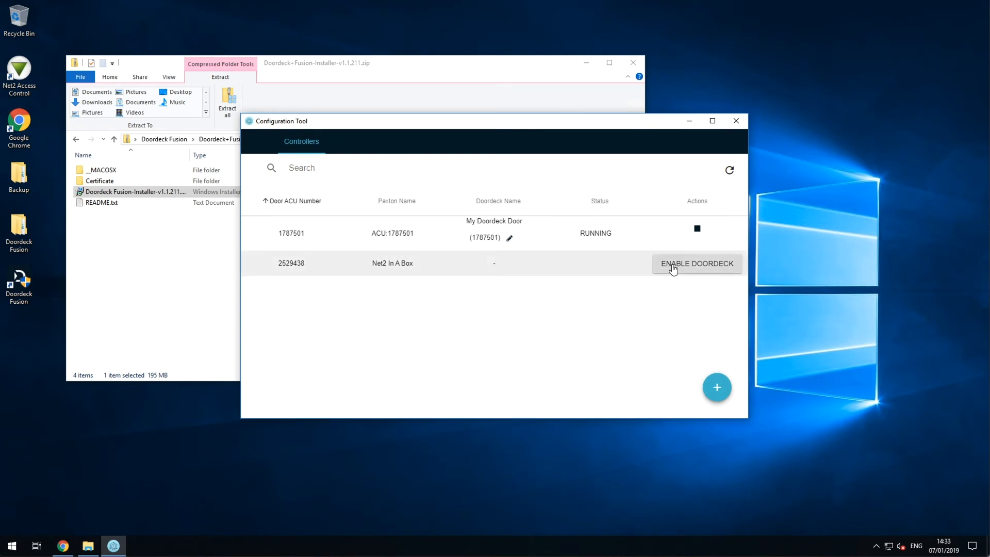
Enable controller 2529438, keeping the name Net2 In A Box and site Paxton Training.
{"action": "left_click", "coordinate": [697, 263]}
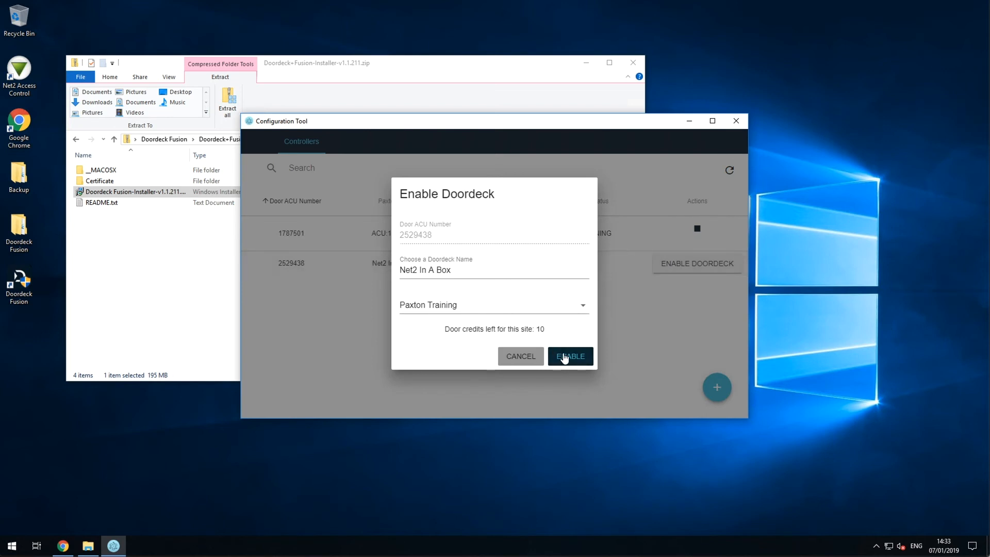
{"action": "left_click", "coordinate": [569, 356]}
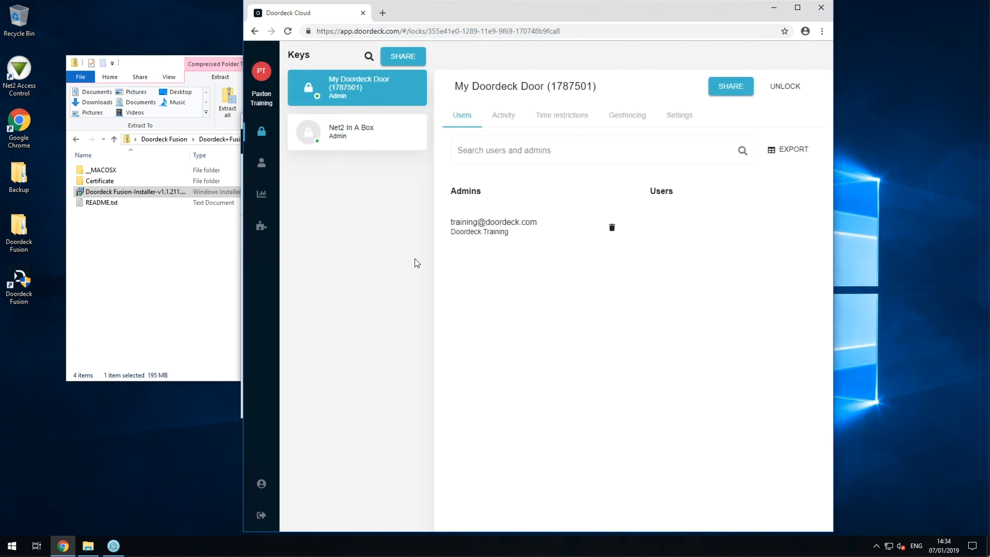
{"action": "mouse_move", "coordinate": [767, 93]}
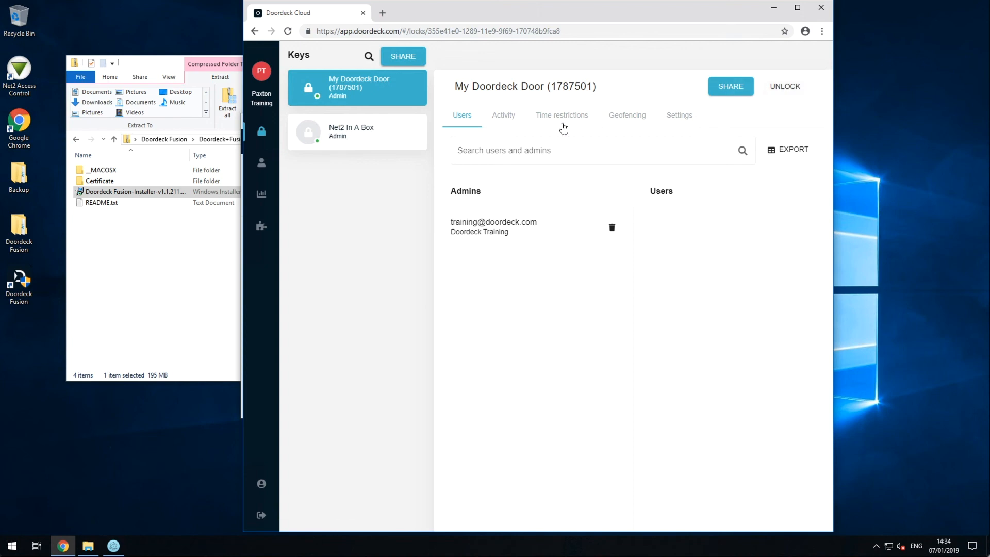
Open the Activity tab for My Doordeck Door to see its connected and locked events.
{"action": "left_click", "coordinate": [503, 115]}
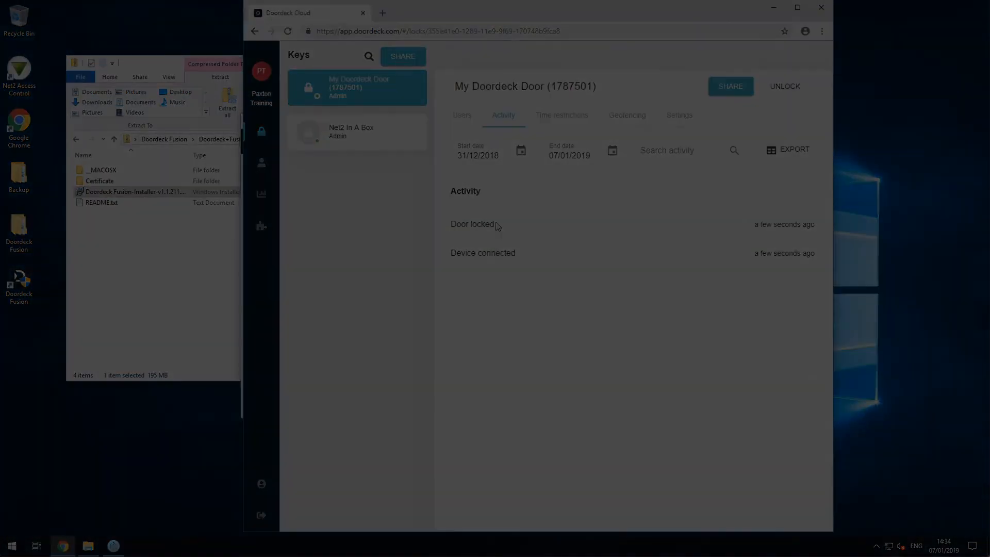